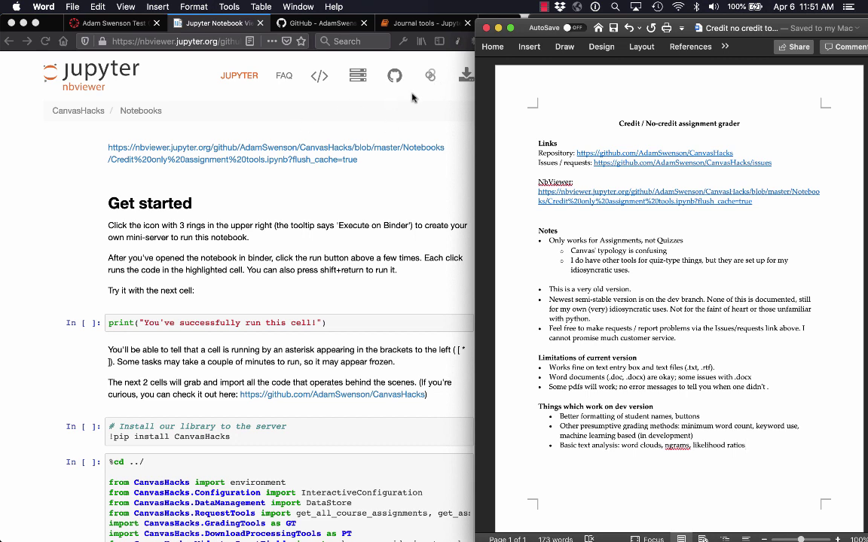
mouse_move(365, 202)
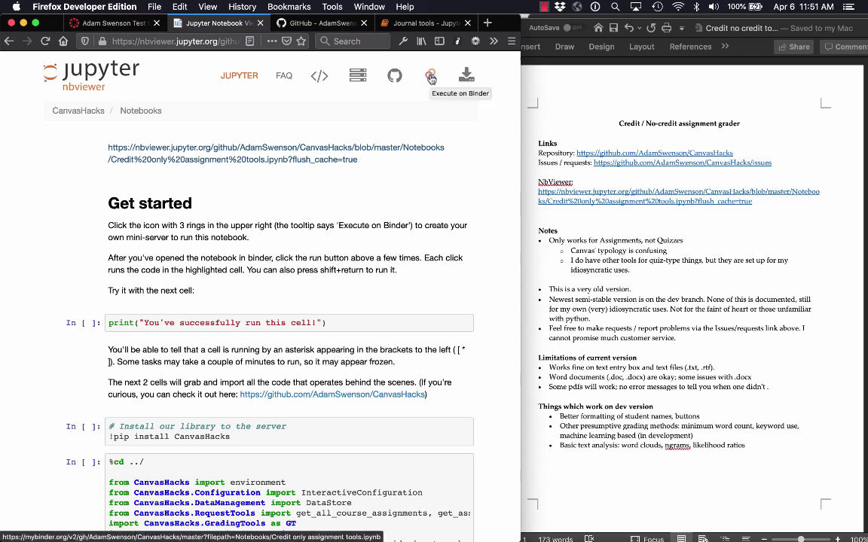
mouse_move(386, 235)
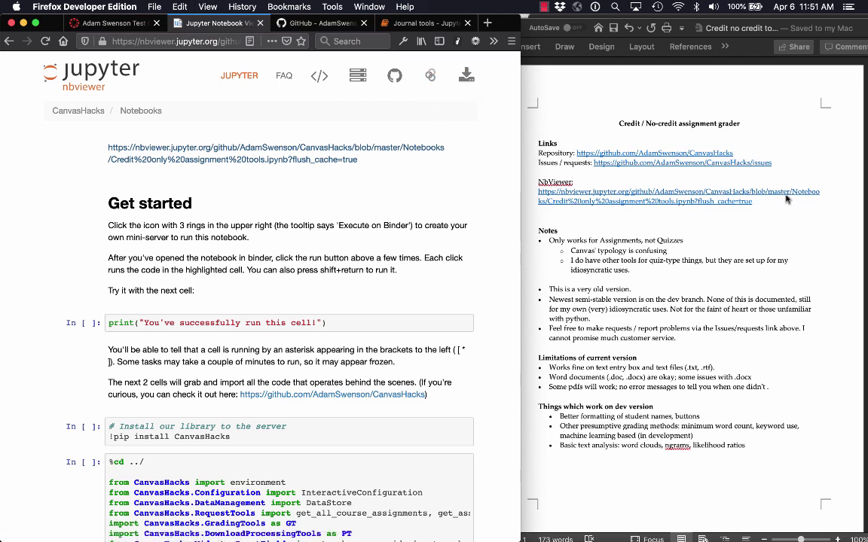
- Scroll down through the credit-only grading notebook in nbviewer before launching Binder
scroll(down, 3)
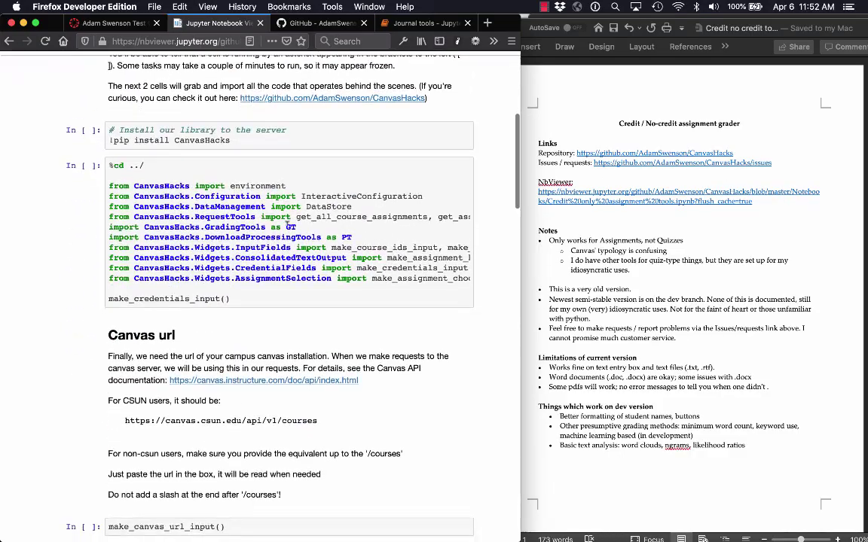
scroll(down, 3)
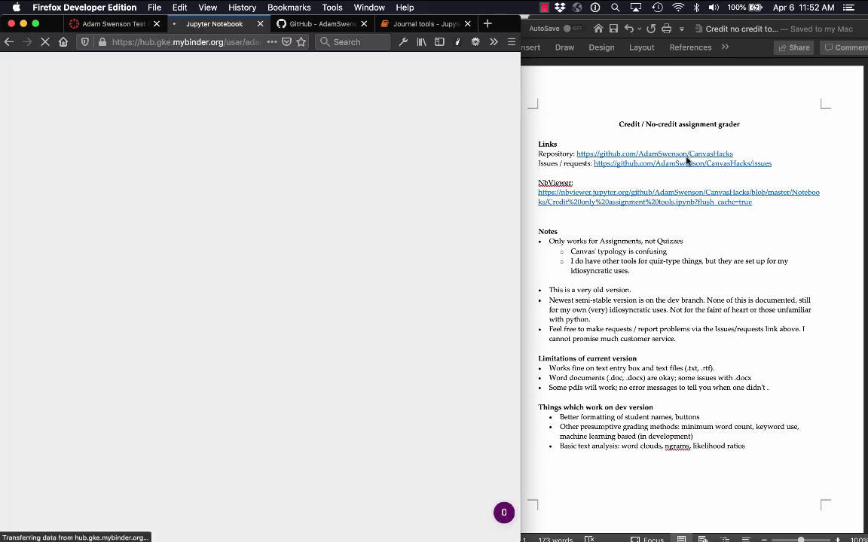
- Switch to the mybinder.org tab while the server builds and the notebook loads
click(214, 25)
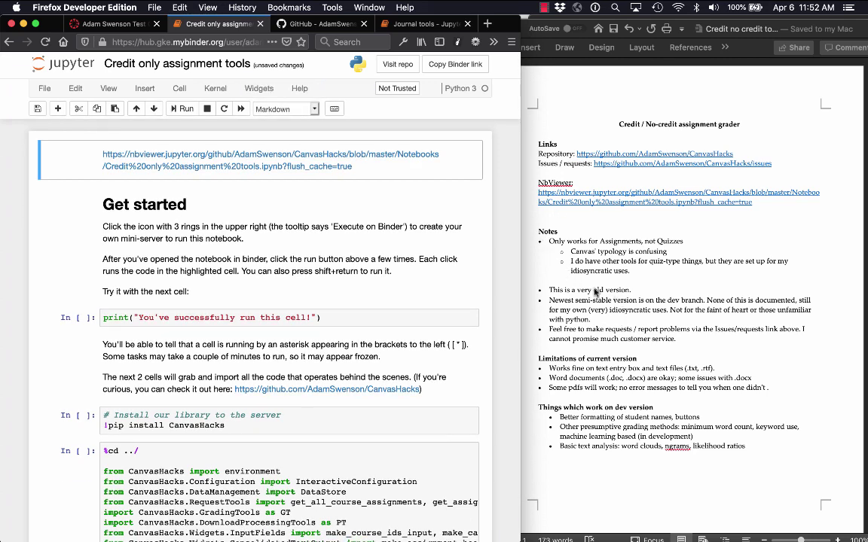
mouse_move(574, 295)
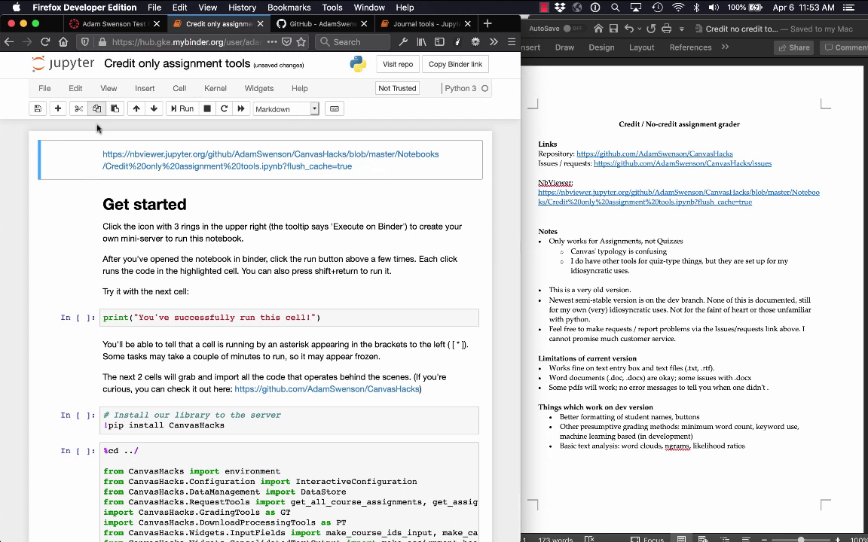
- Run the first test cell so it prints "You've successfully run this cell!"
scroll(down, 3)
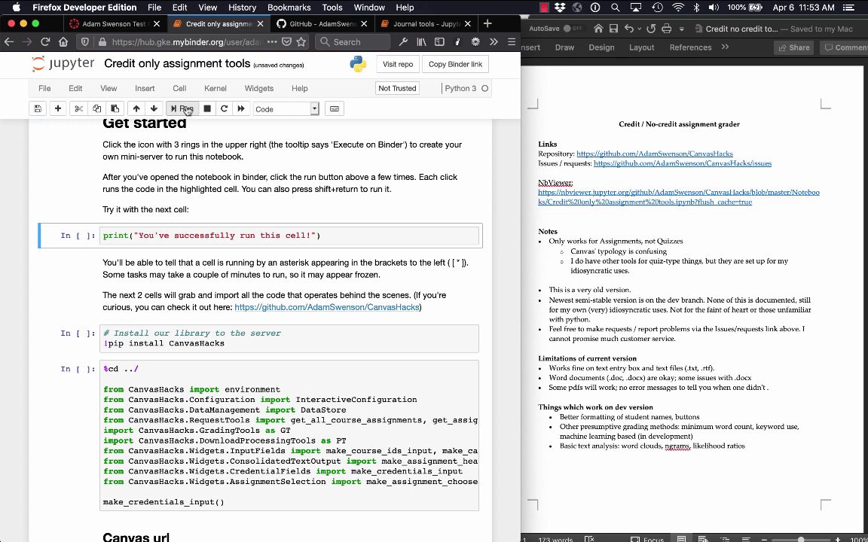
click(181, 108)
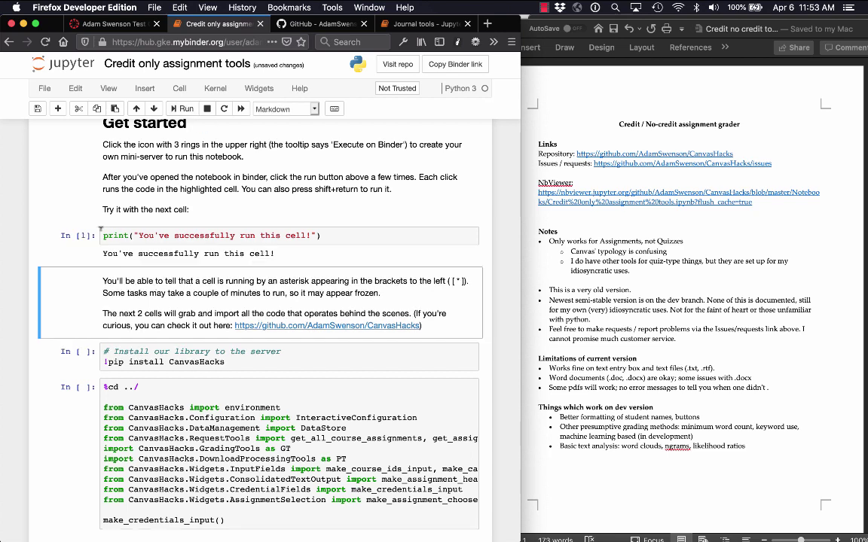